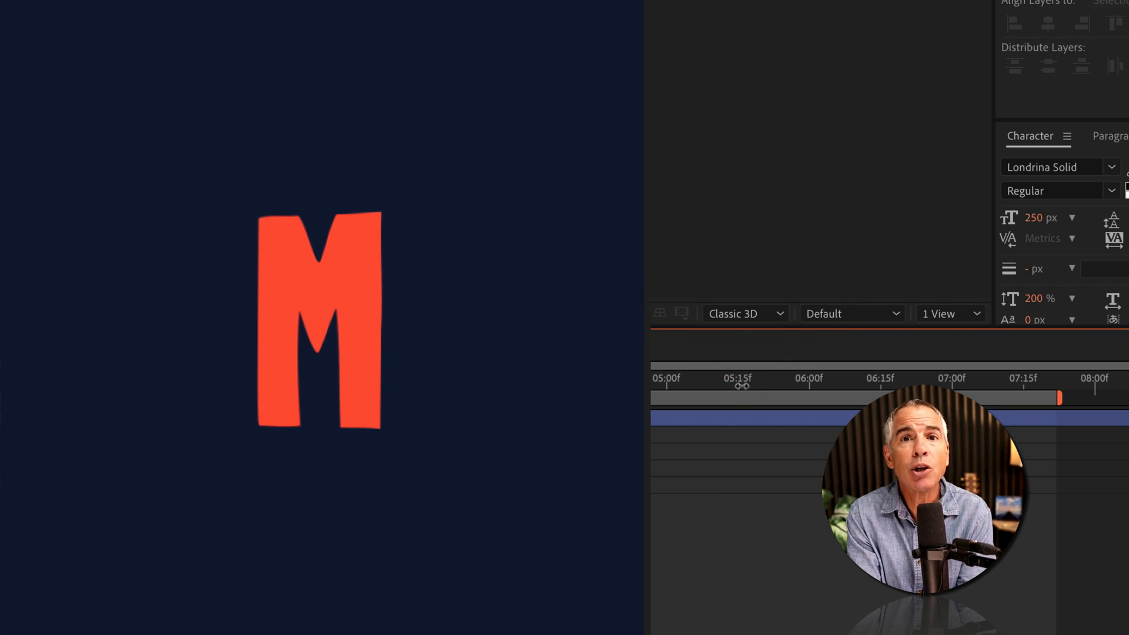
Step: Type the letter M and convert that text layer into the 'M Outlines' shape layer
click(744, 313)
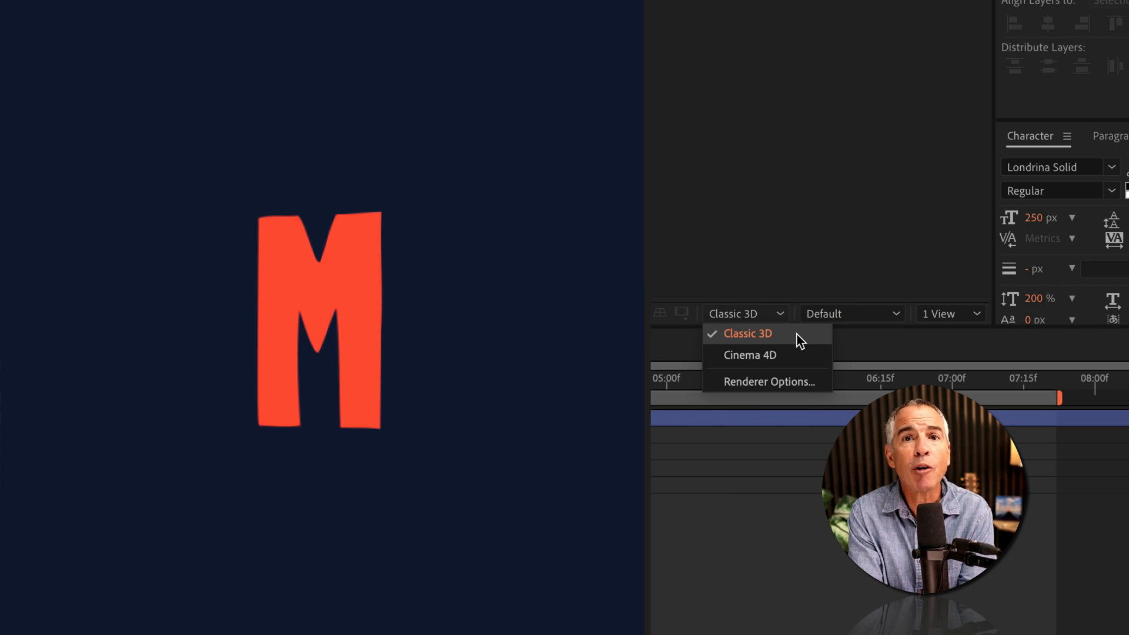
click(751, 356)
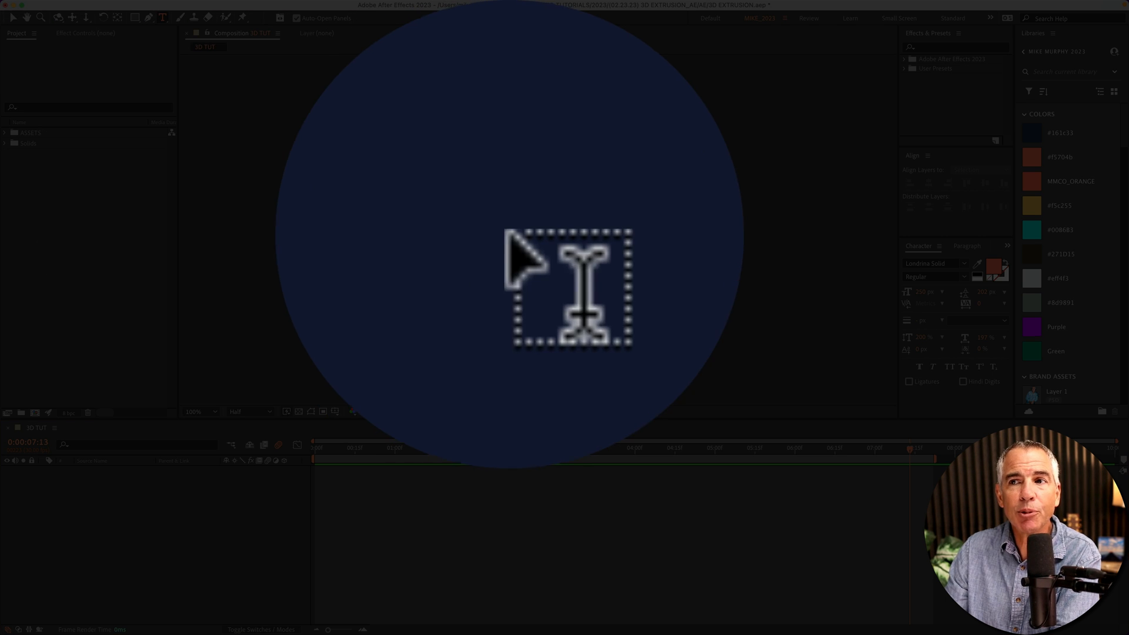
text(M)
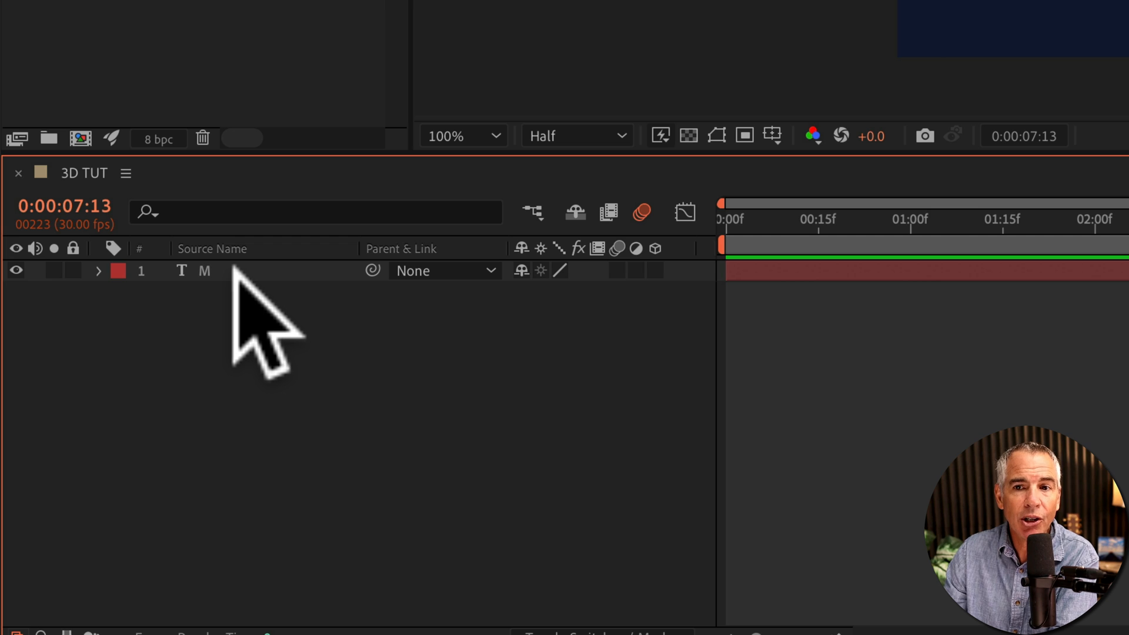
click(238, 270)
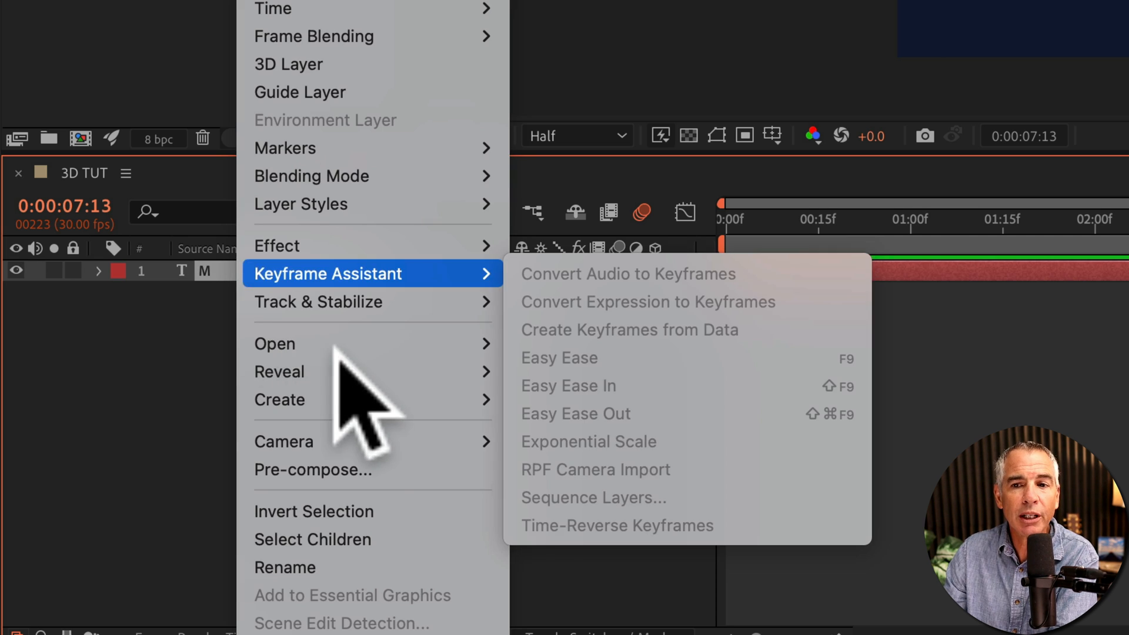
mouse_move(280, 400)
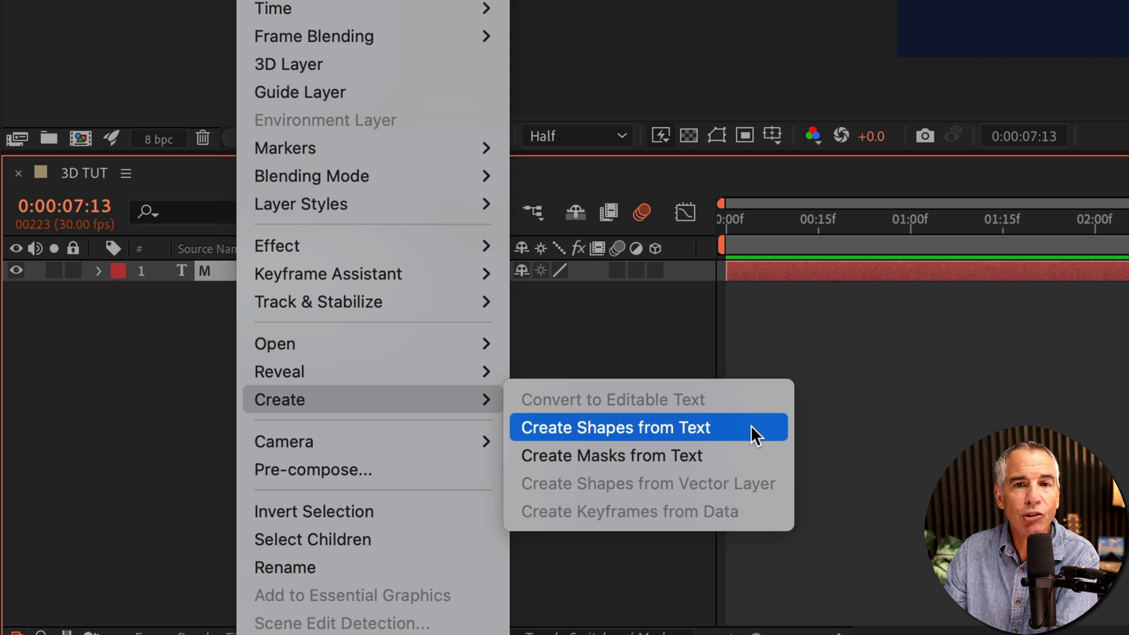
click(614, 427)
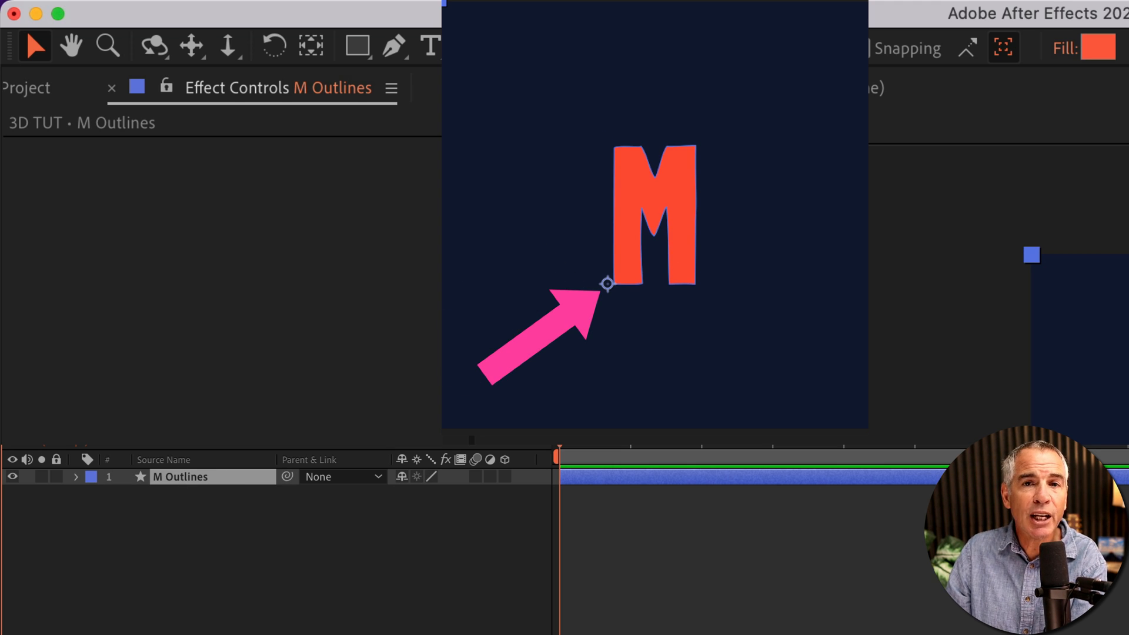
Step: Center the anchor point on the M (Cmd+Opt+Home) and make M Outlines a 3D layer
key(cmd)
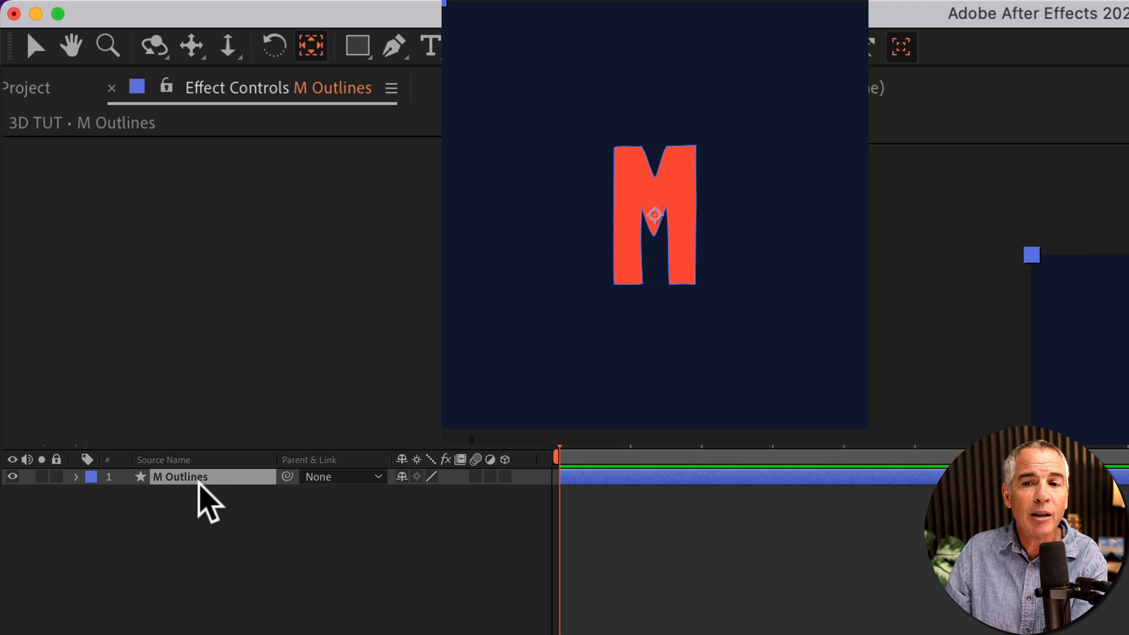
mouse_move(515, 490)
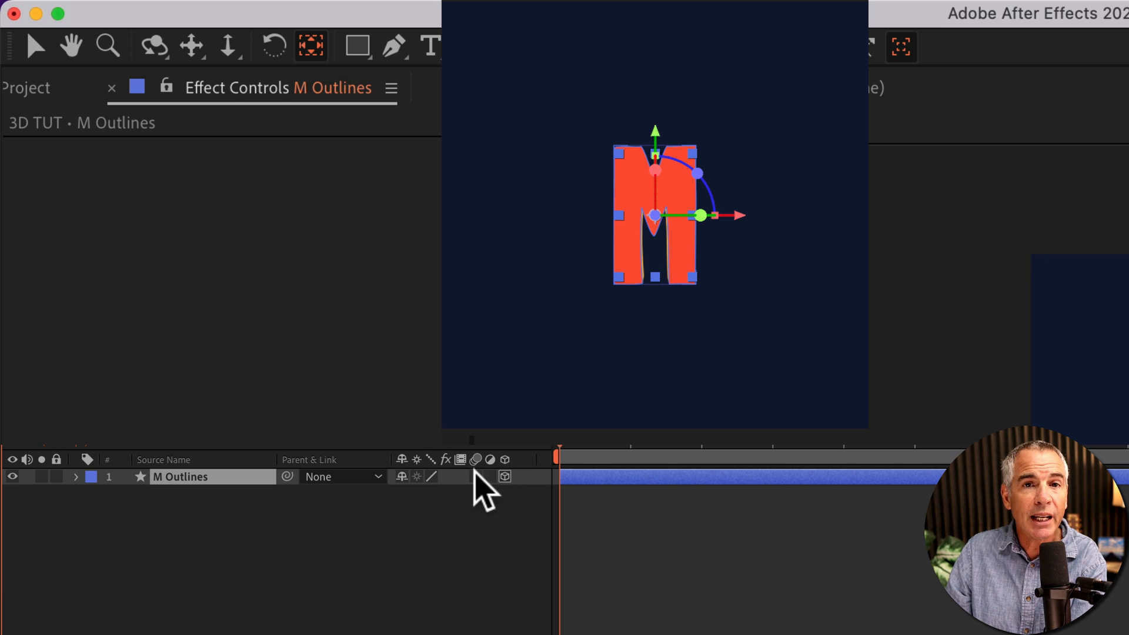
right_click(425, 461)
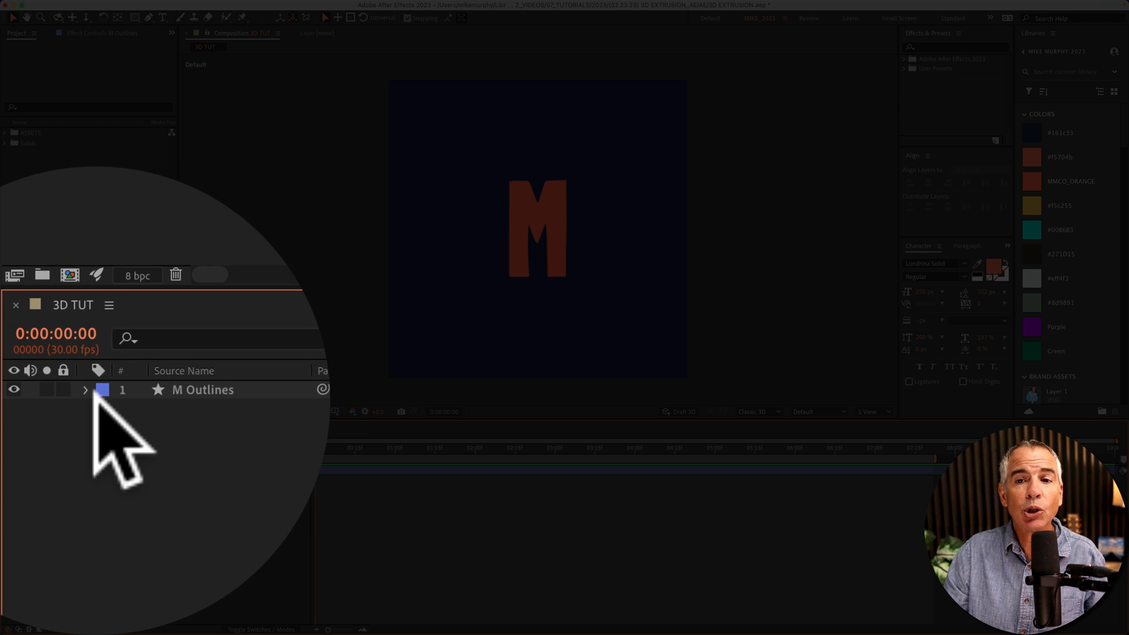
Step: Preview the M layer's Cinema 4D Geometry Options, then revert the renderer to Classic 3D
click(84, 389)
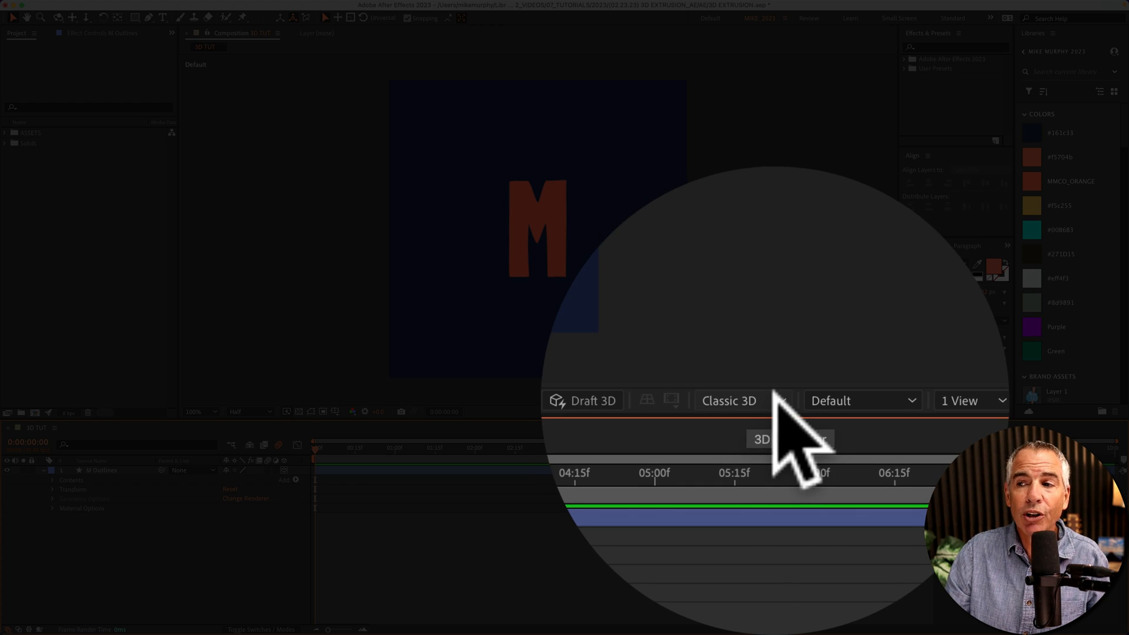
click(728, 401)
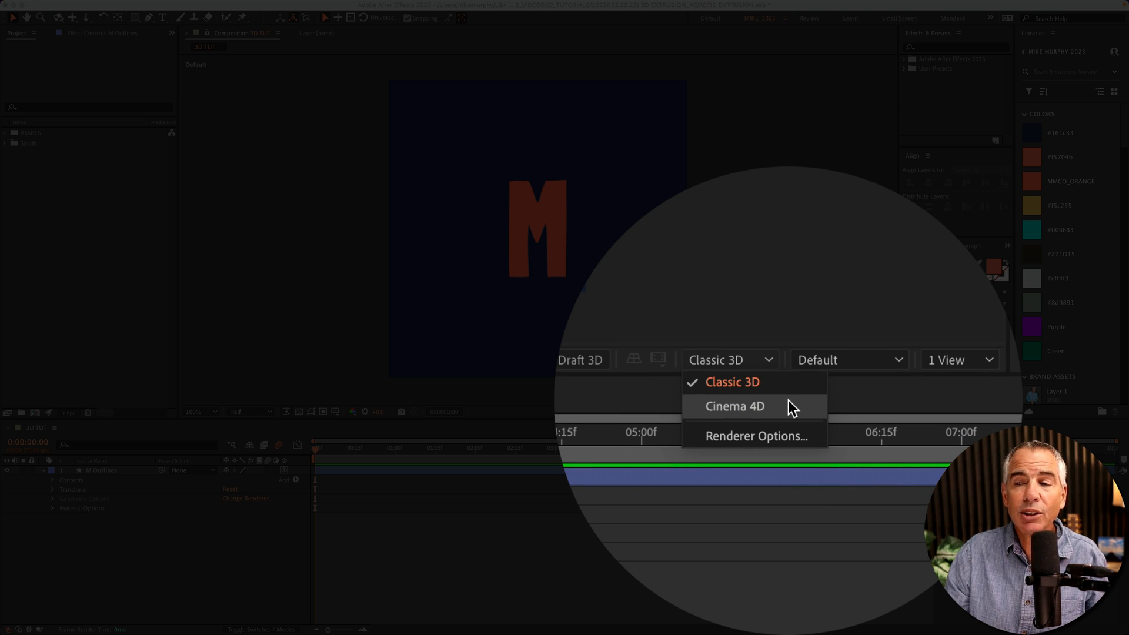
click(735, 407)
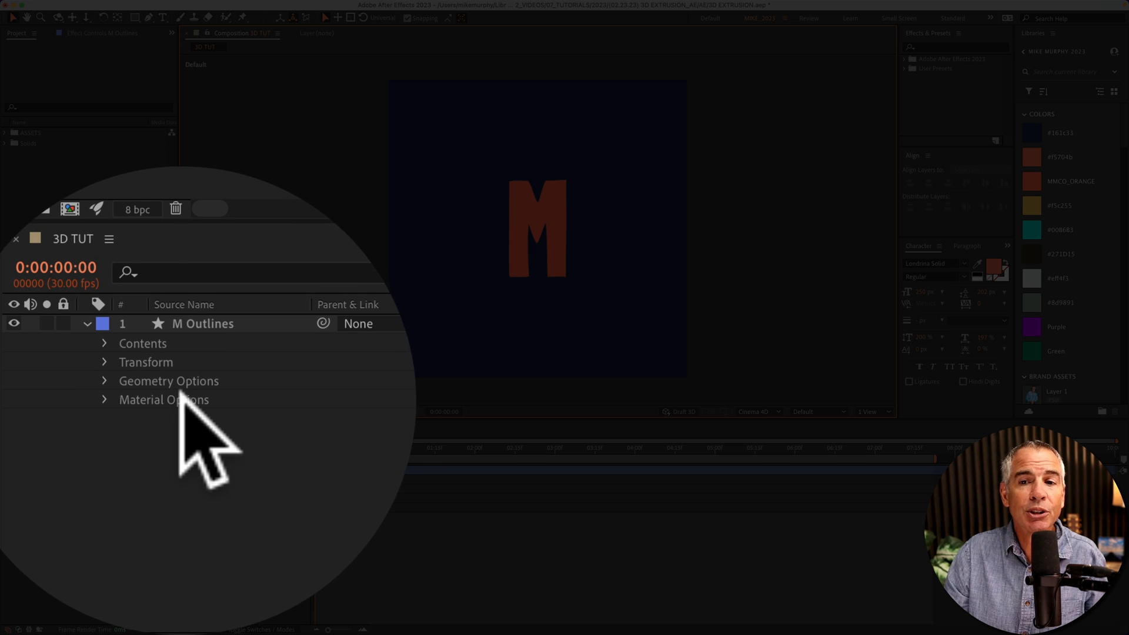
click(105, 380)
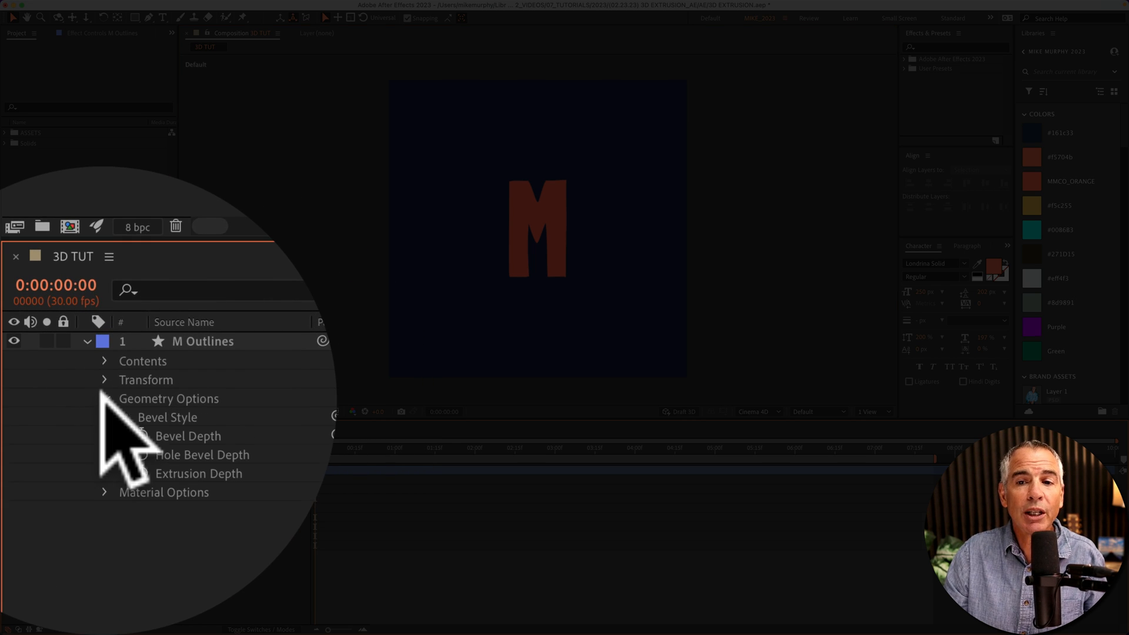
click(105, 398)
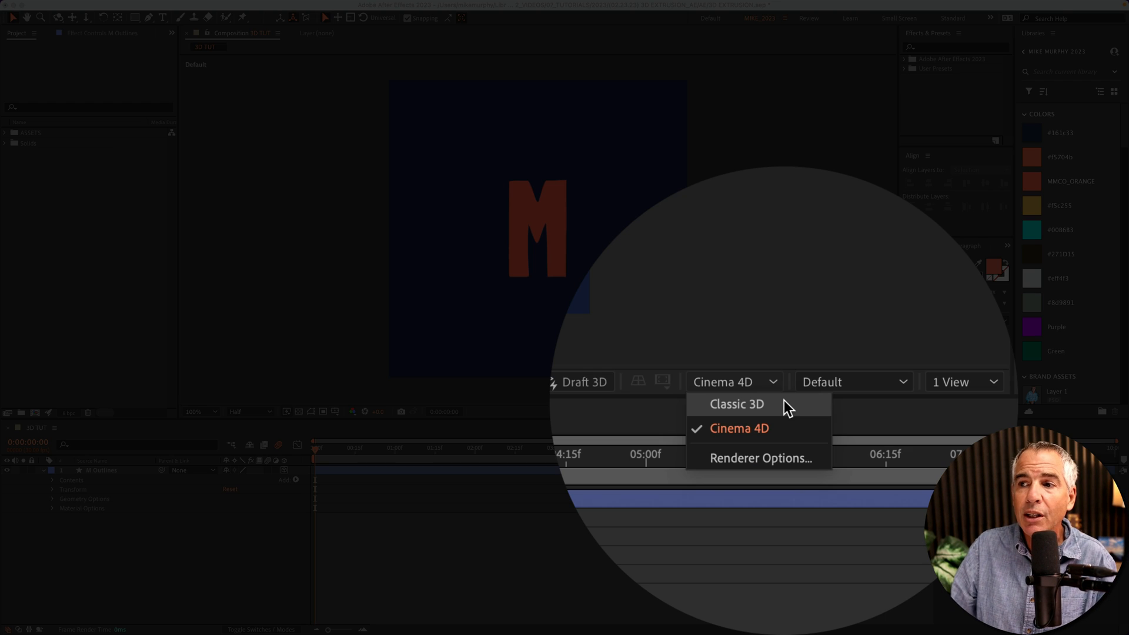
click(736, 404)
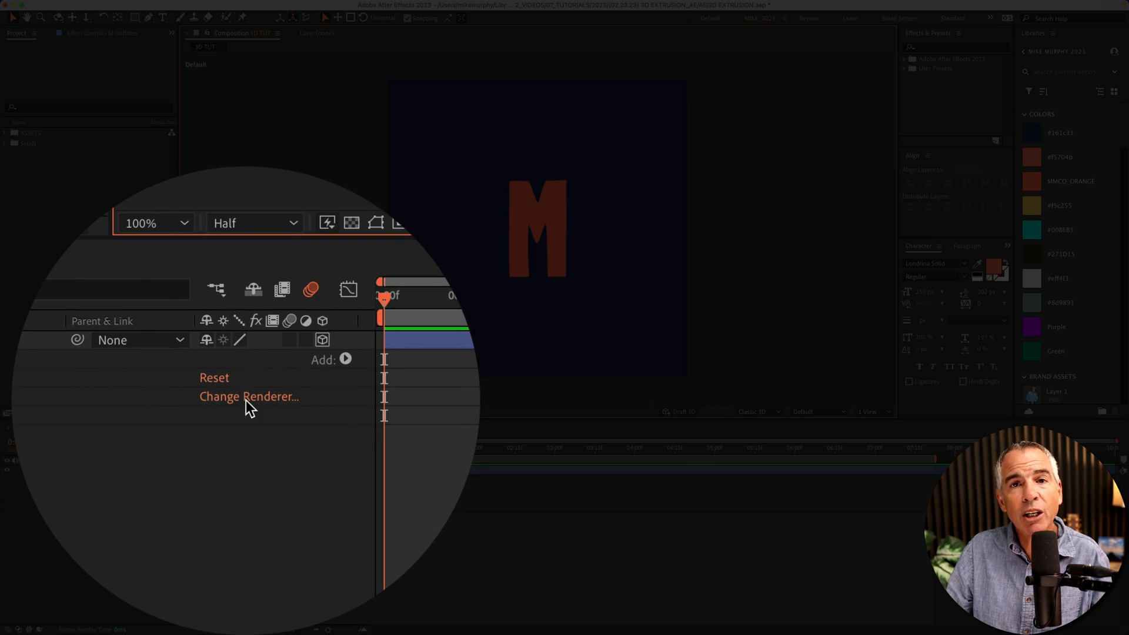
Step: Choose Cinema 4D as the renderer in the composition's 3D Renderer settings
click(248, 396)
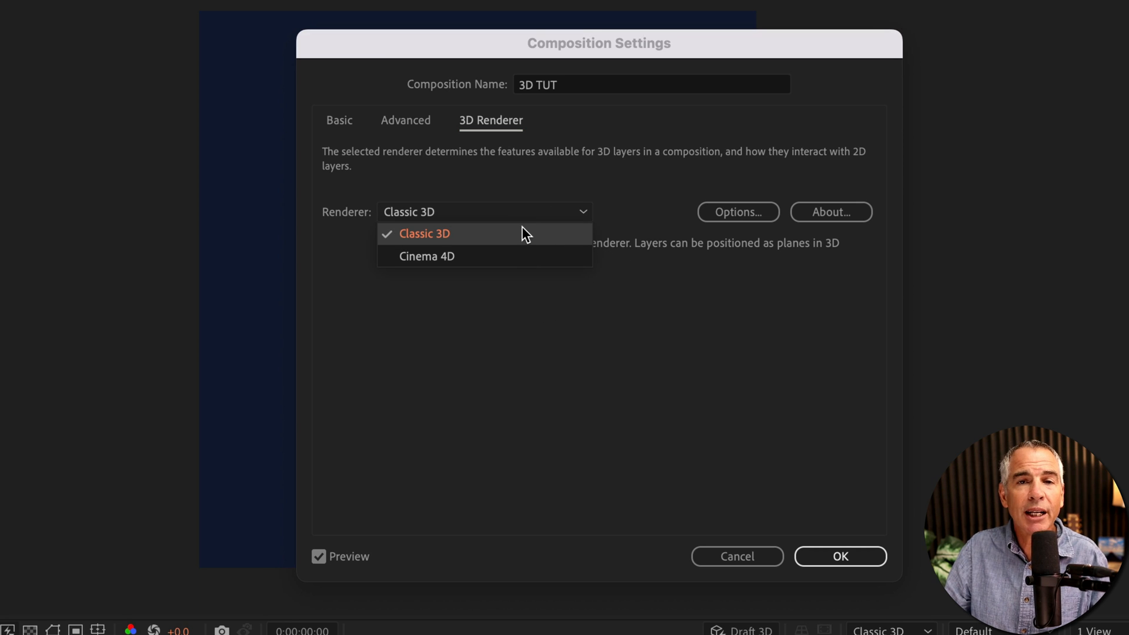
click(427, 257)
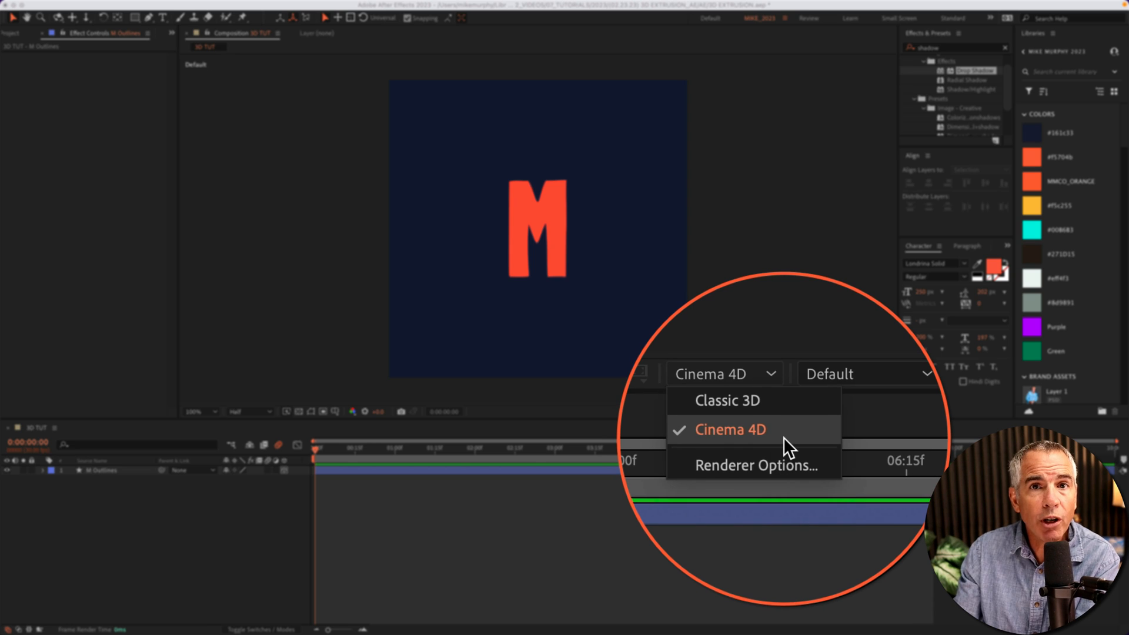
Step: Switch to the Cinema 4D renderer and expand M Outlines to give the letter depth
click(728, 429)
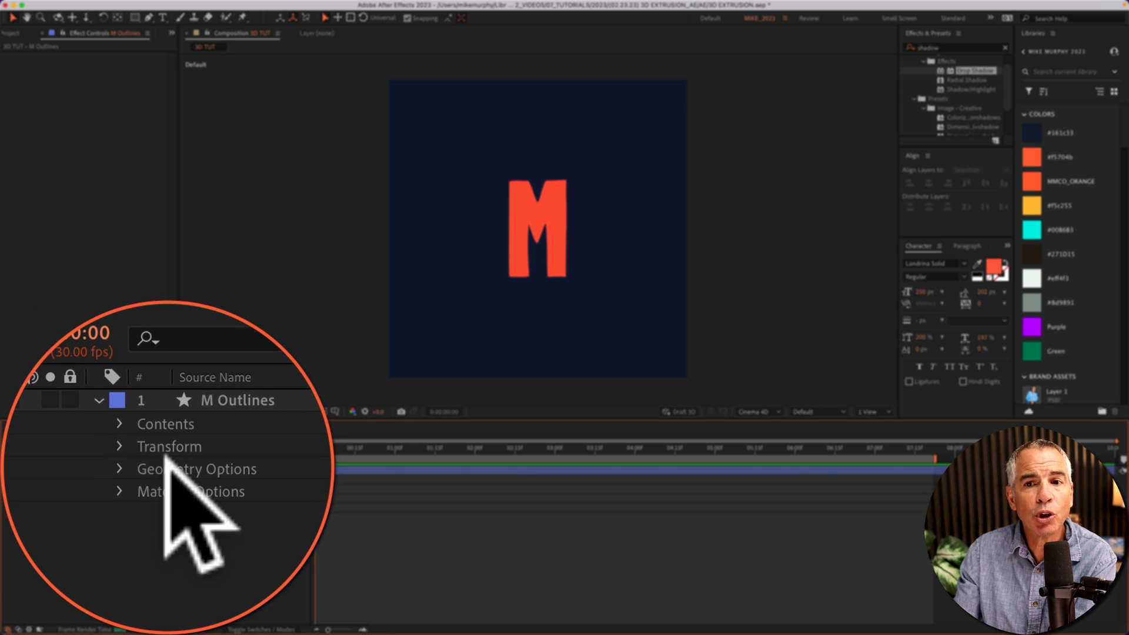
click(119, 469)
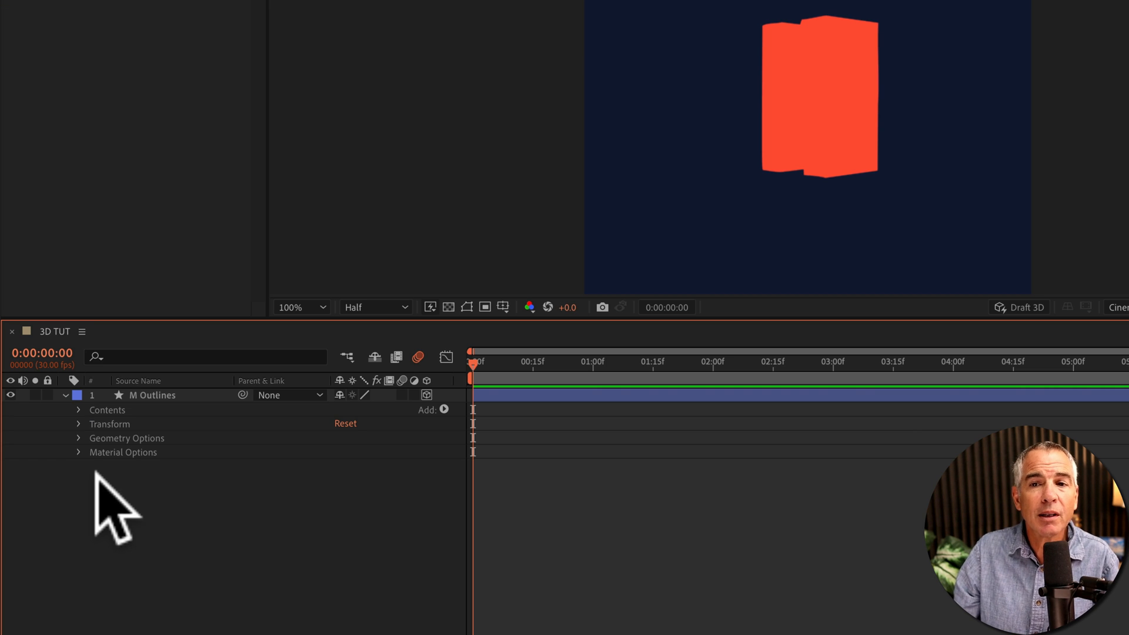
mouse_move(99, 500)
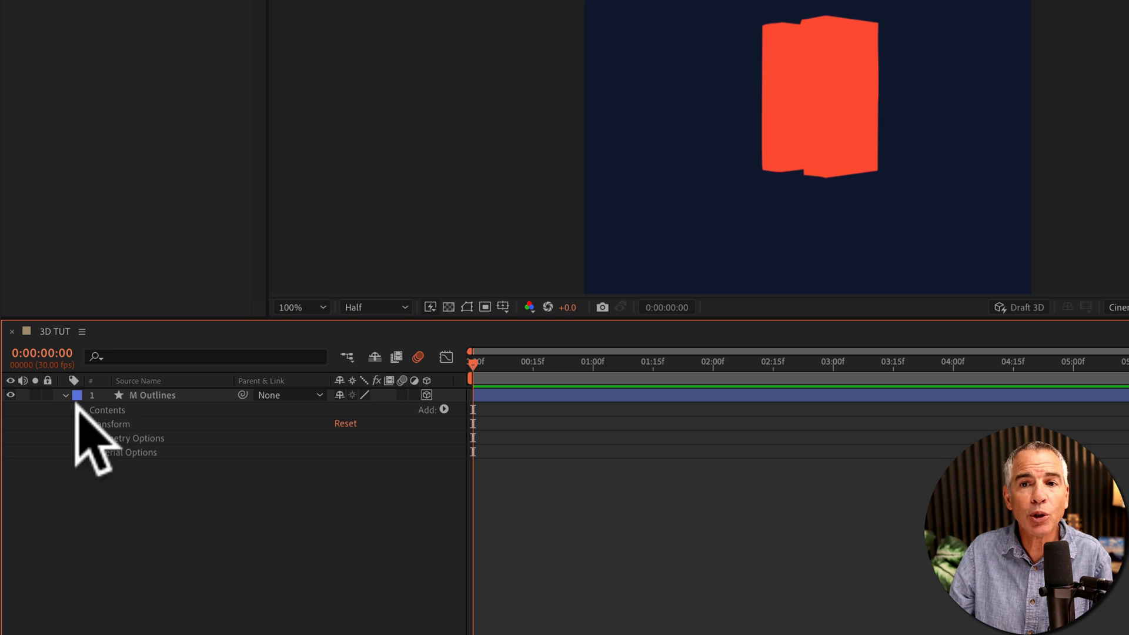
Step: Add a Front Color to the M shape layer and set it to orange
click(80, 410)
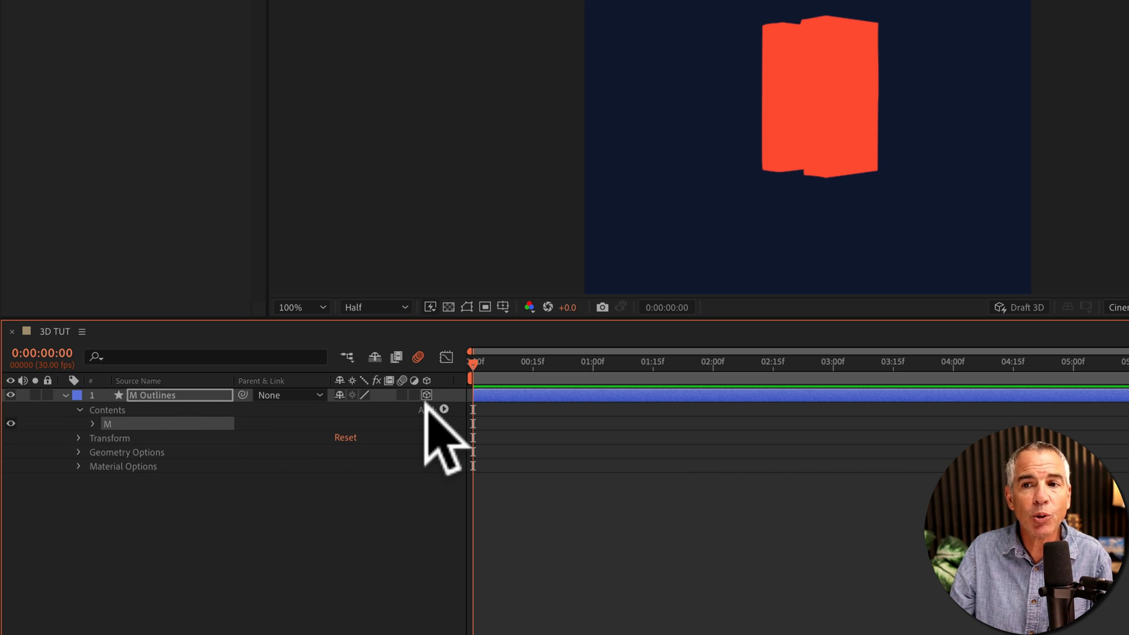
click(444, 411)
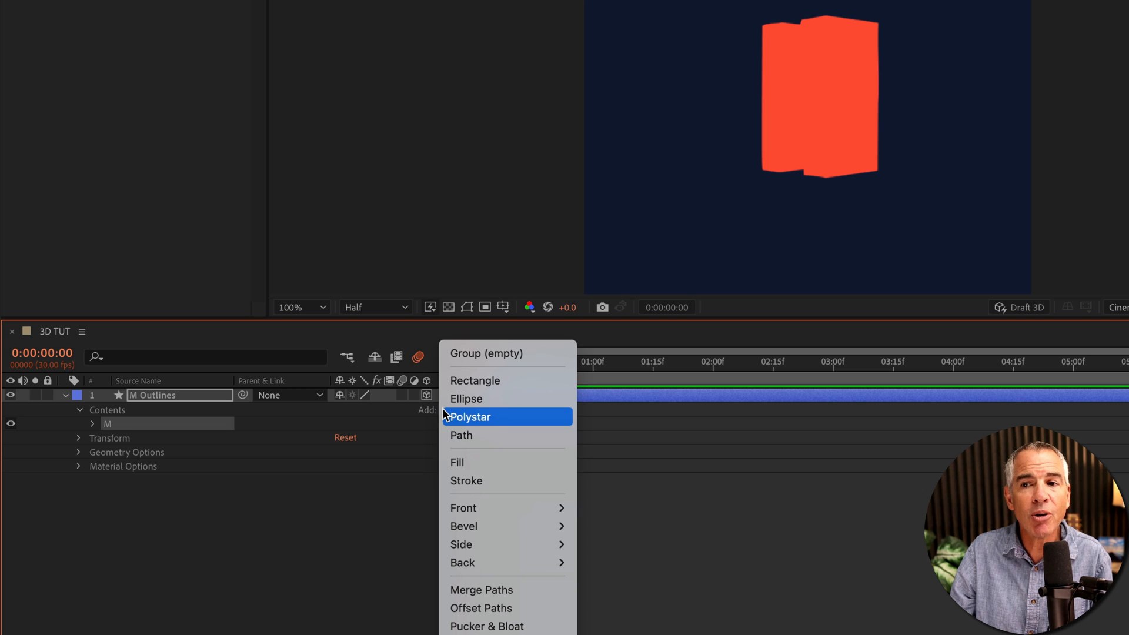
mouse_move(463, 508)
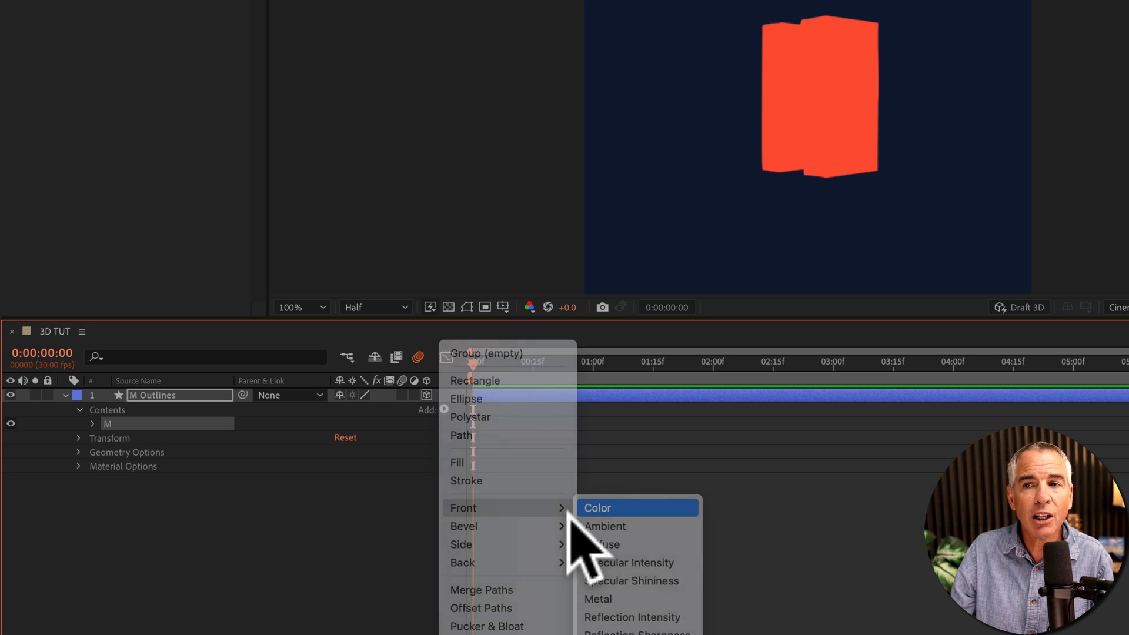
click(596, 508)
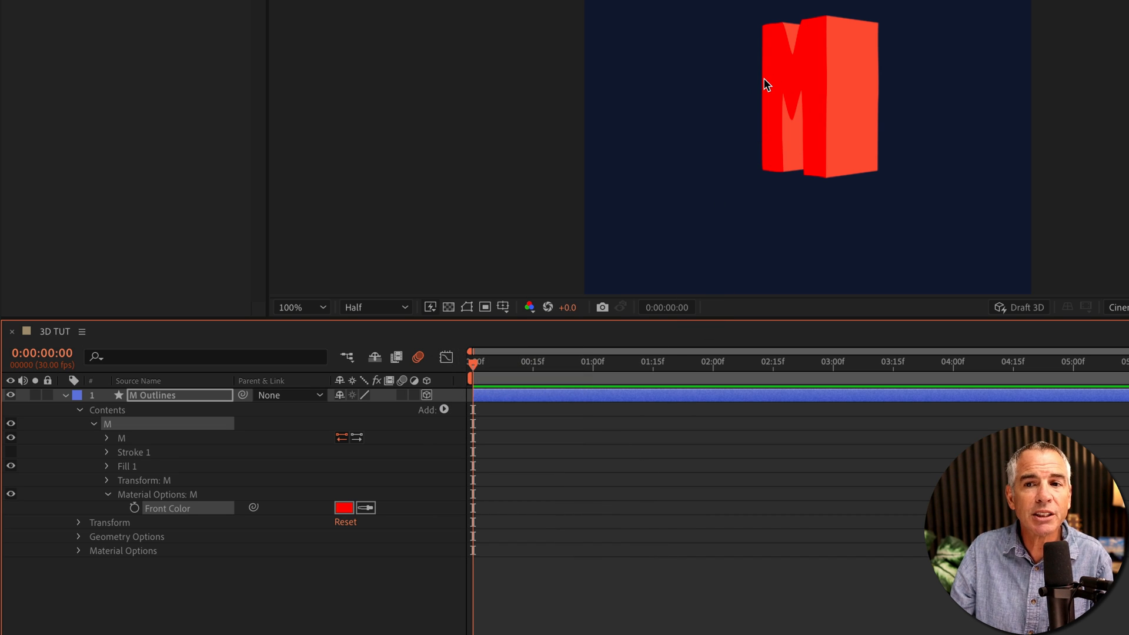
click(344, 508)
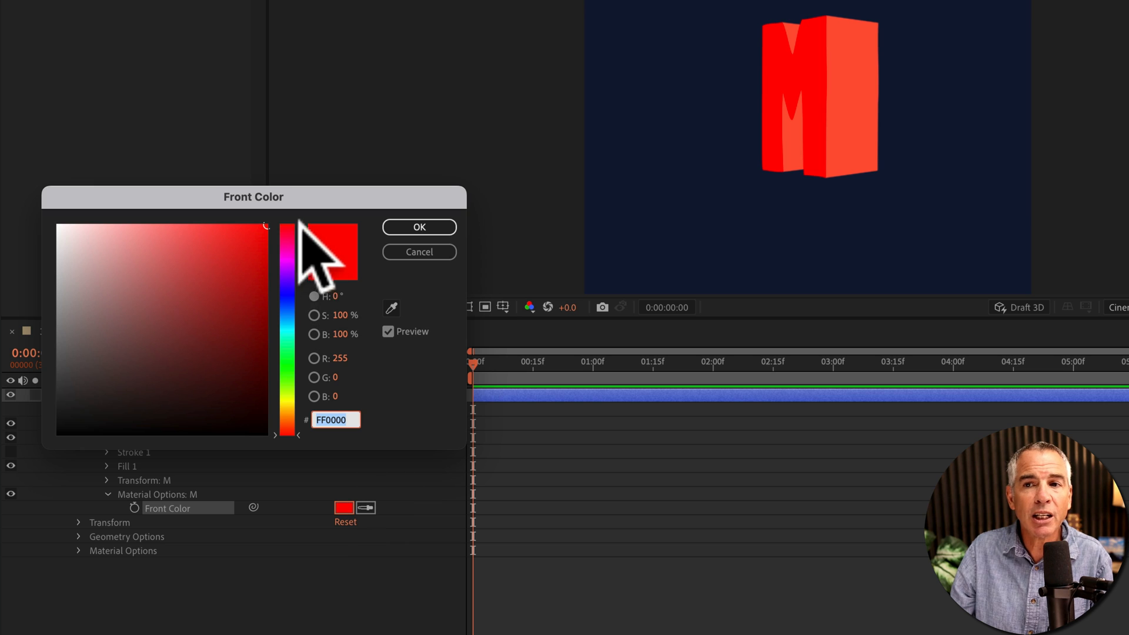
click(418, 227)
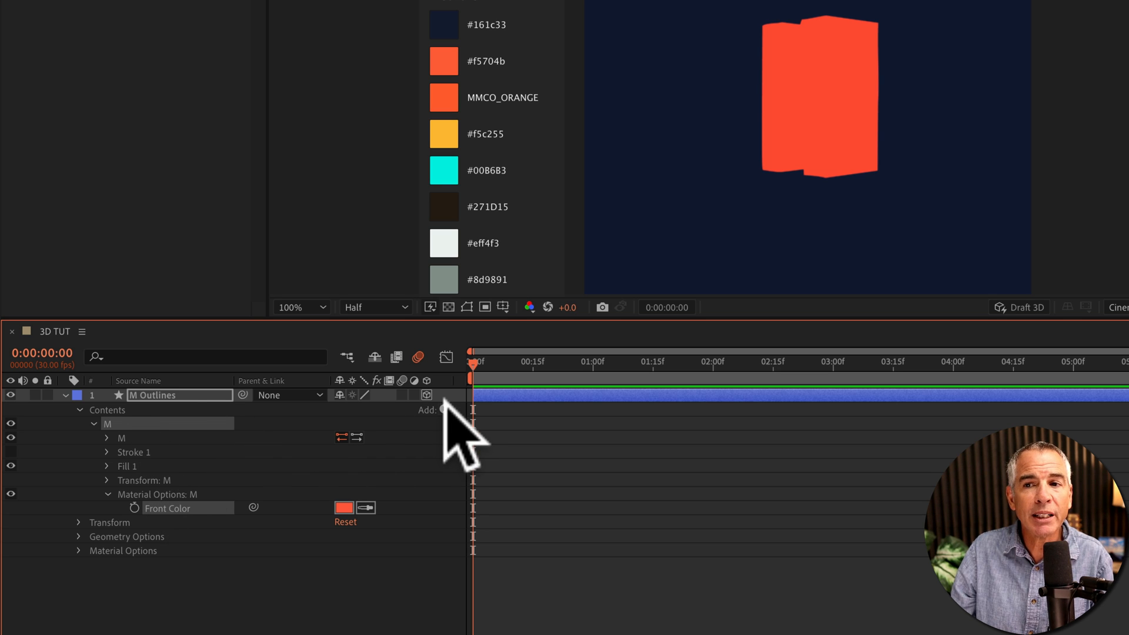
Step: Add a Side Color to the M and set it to yellow
click(437, 410)
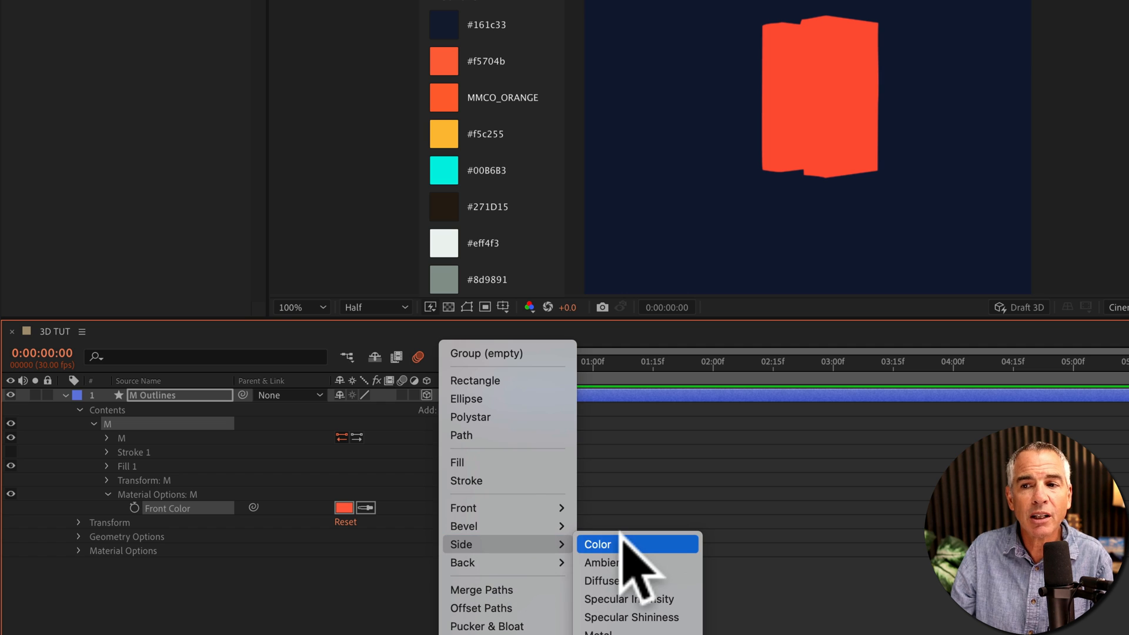
click(597, 544)
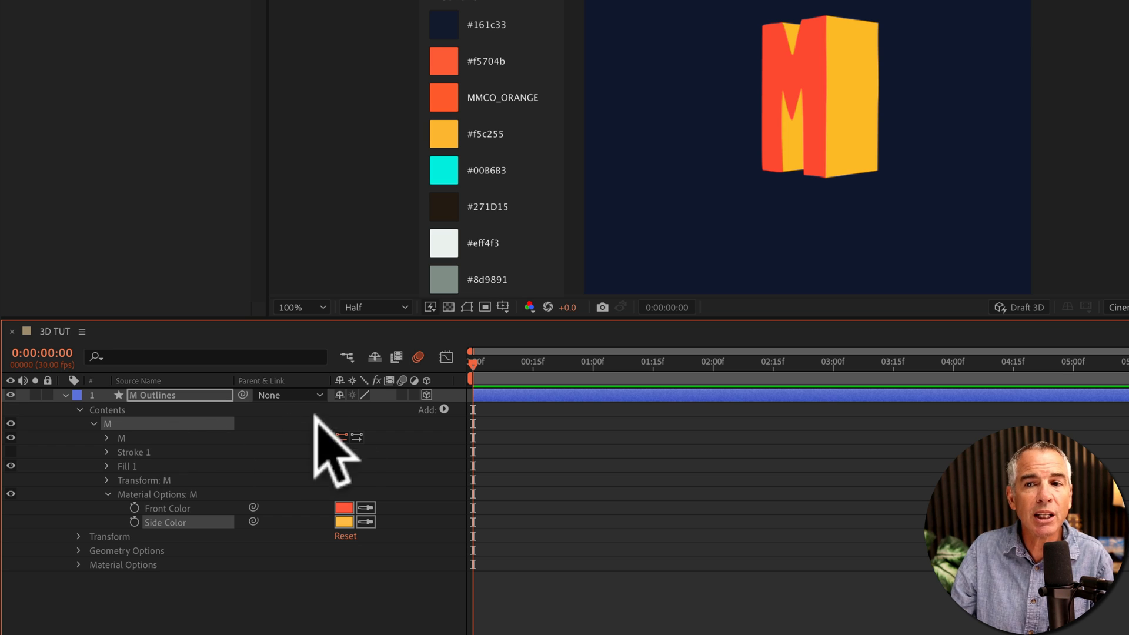
click(442, 410)
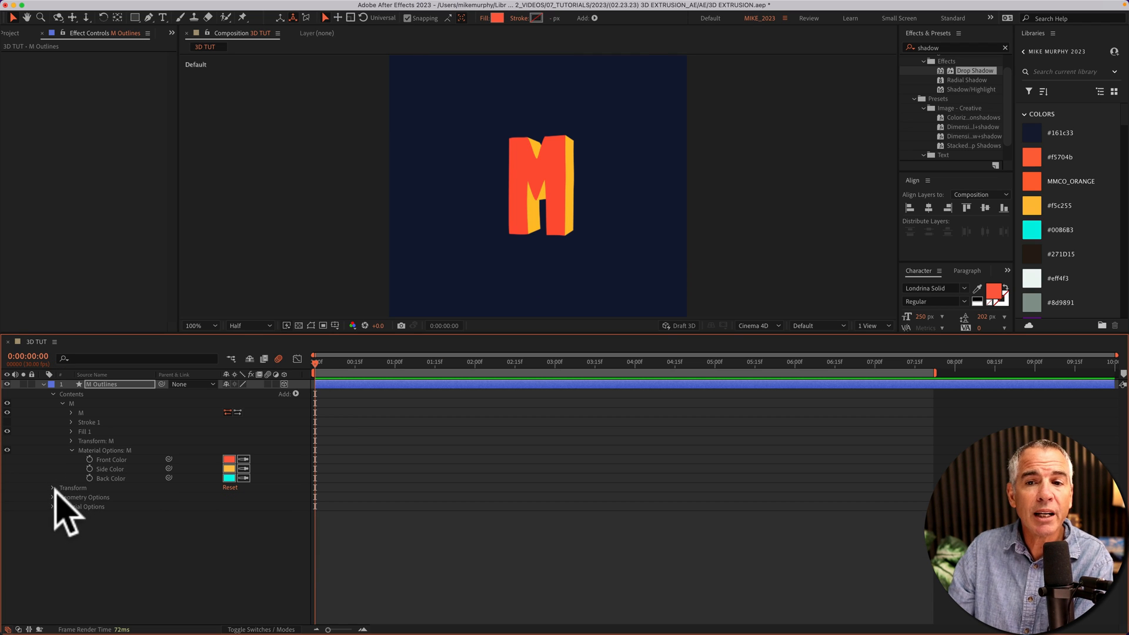
Step: Set the M's Y Rotation to 2x+12° and collapse the property groups
click(52, 488)
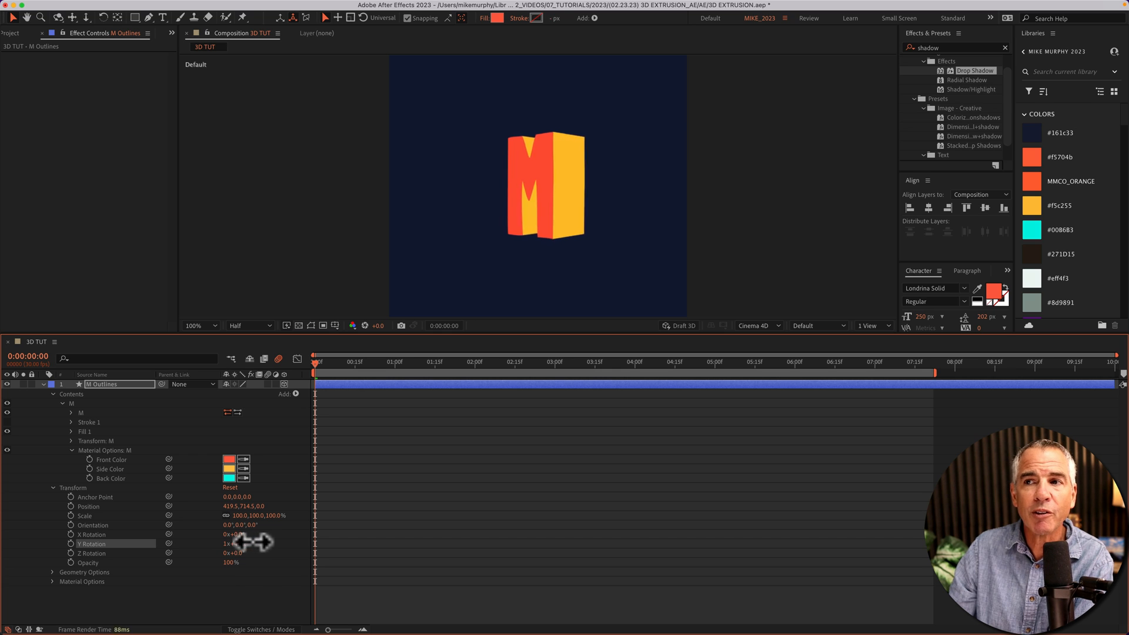
drag(252, 544, 375, 543)
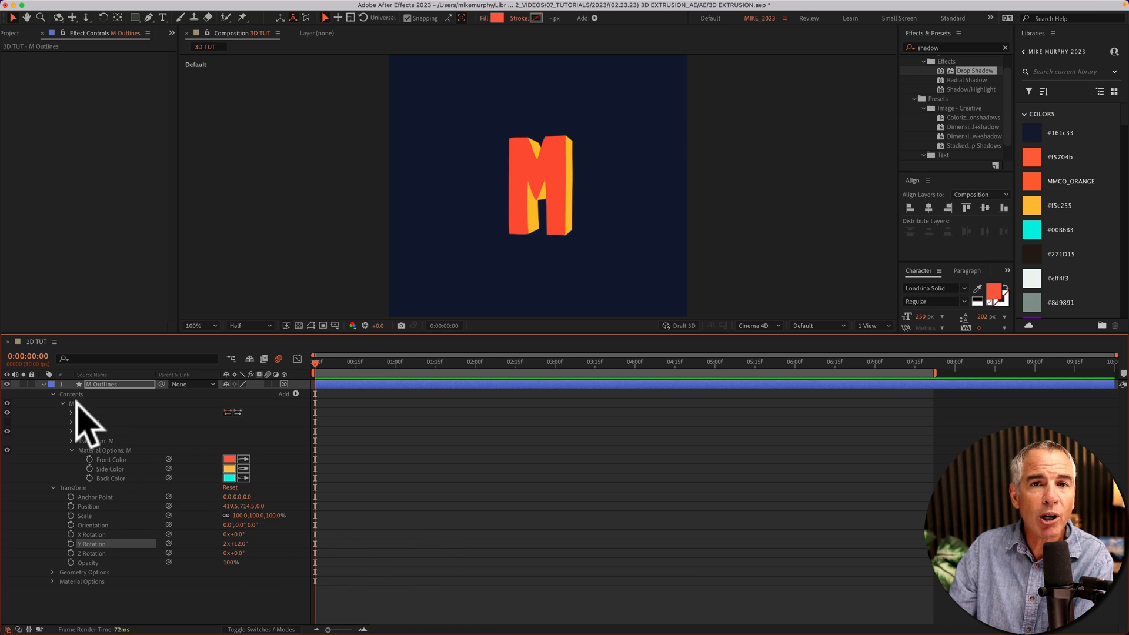
click(71, 404)
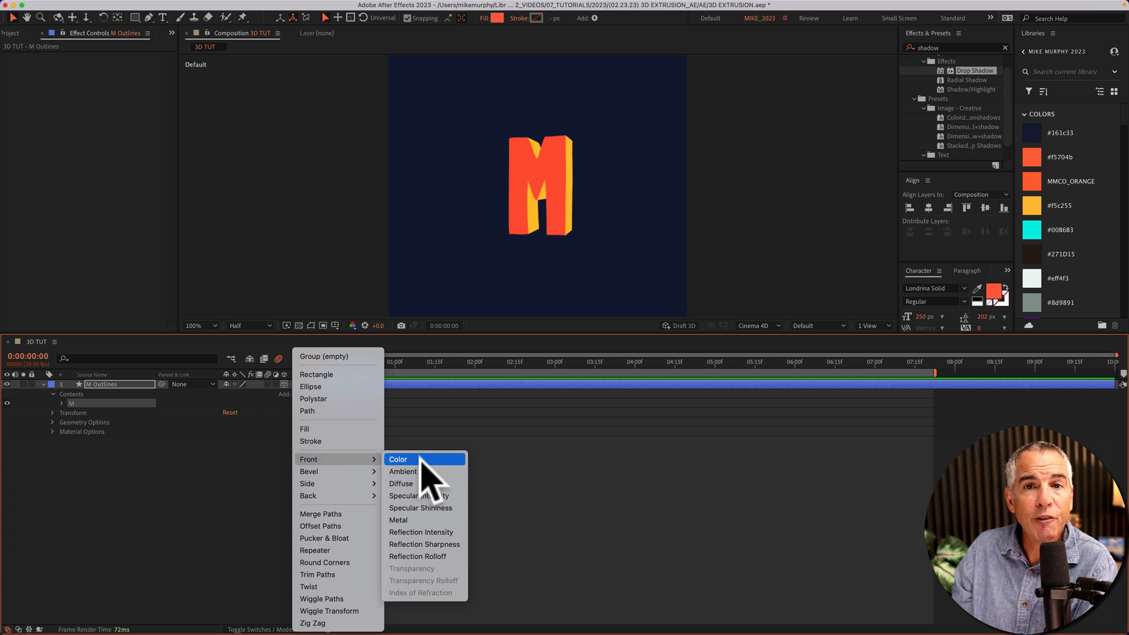
mouse_move(424, 484)
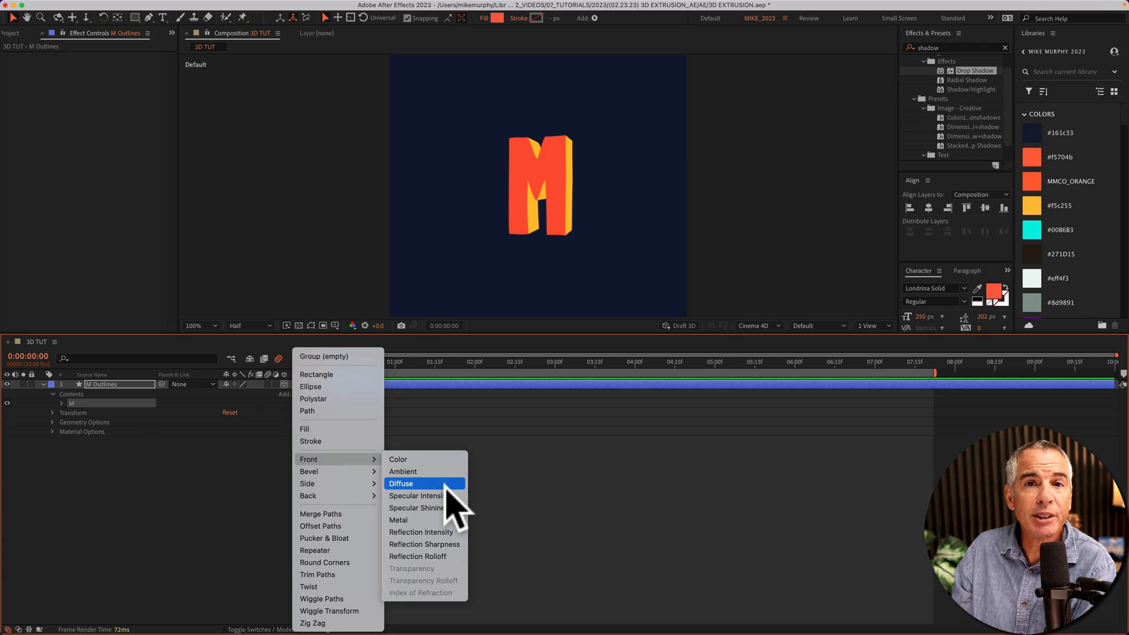